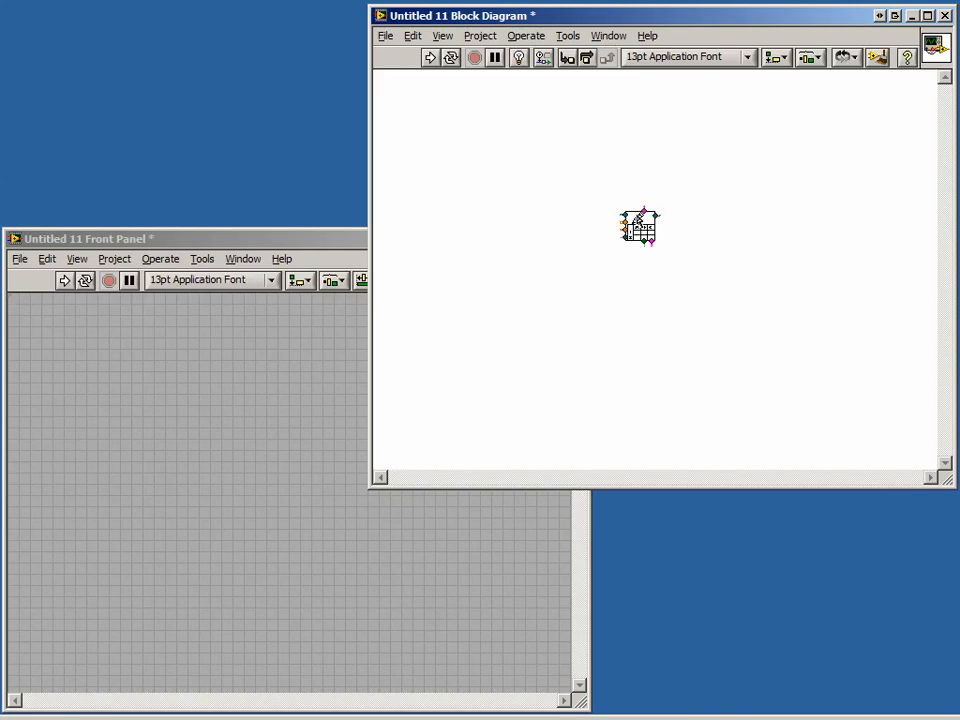
pyautogui.moveTo(648, 236)
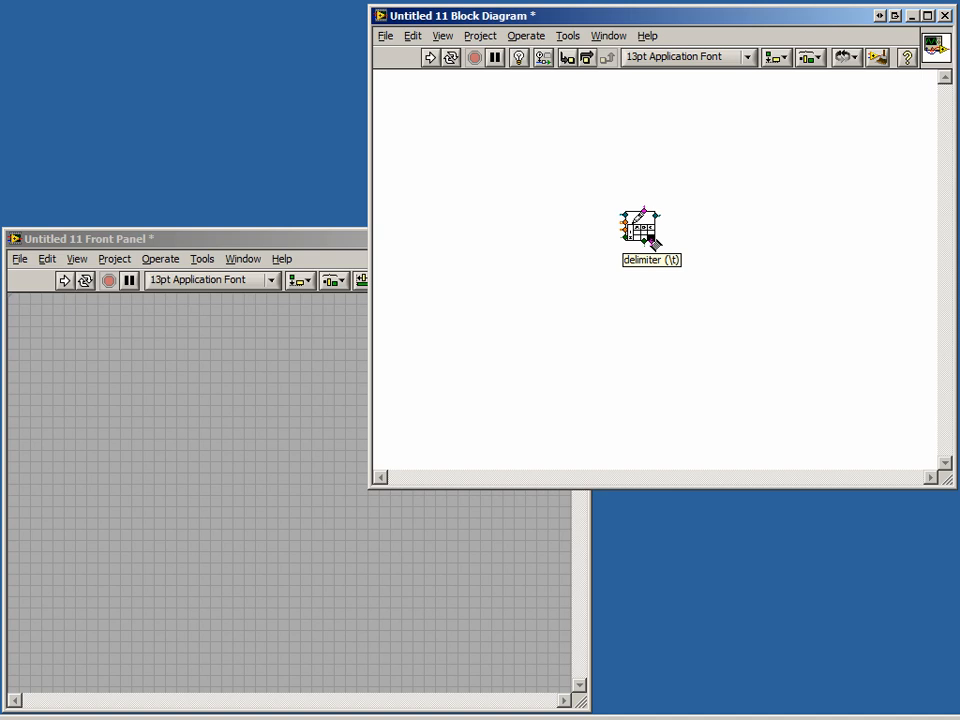
# - Create a string constant on the delimiter input of Write To Spreadsheet File
pyautogui.rightClick(642, 232)
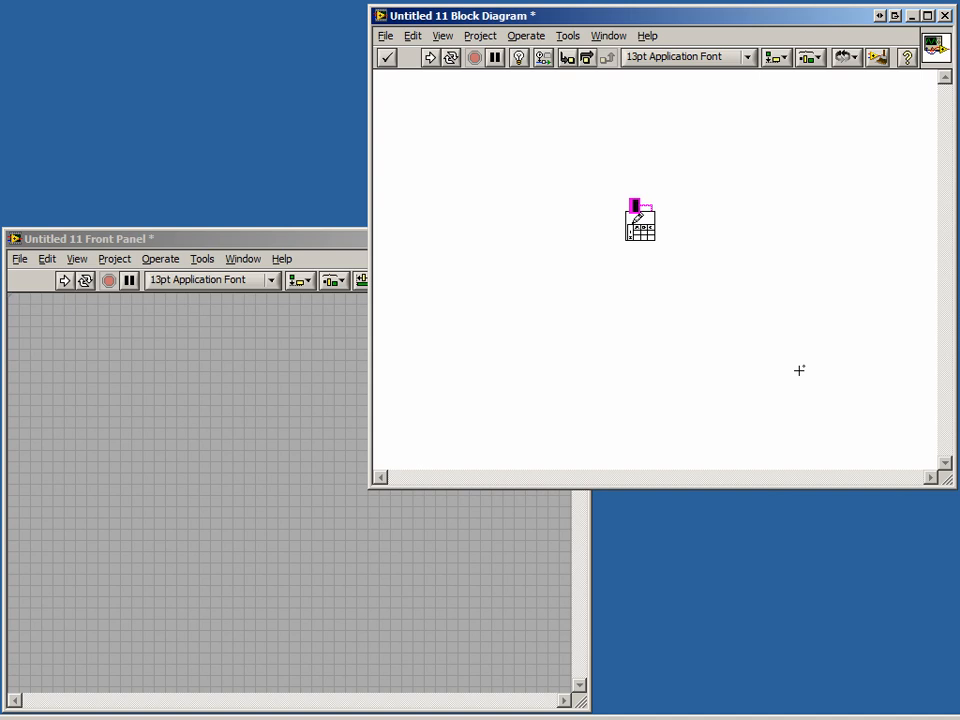
pyautogui.moveTo(640, 184)
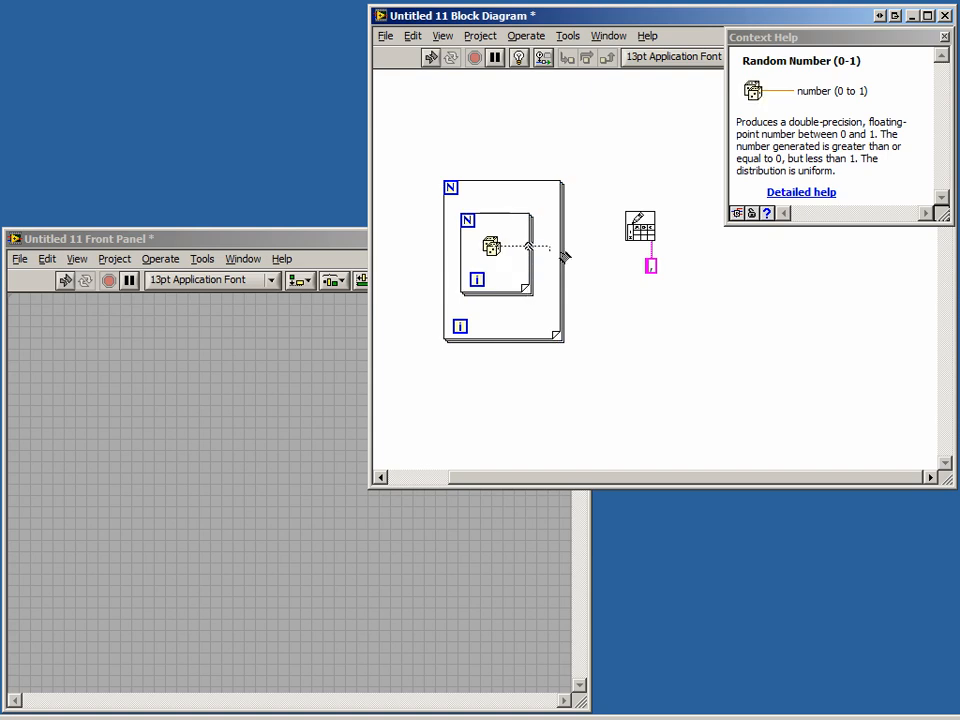
pyautogui.moveTo(640, 230)
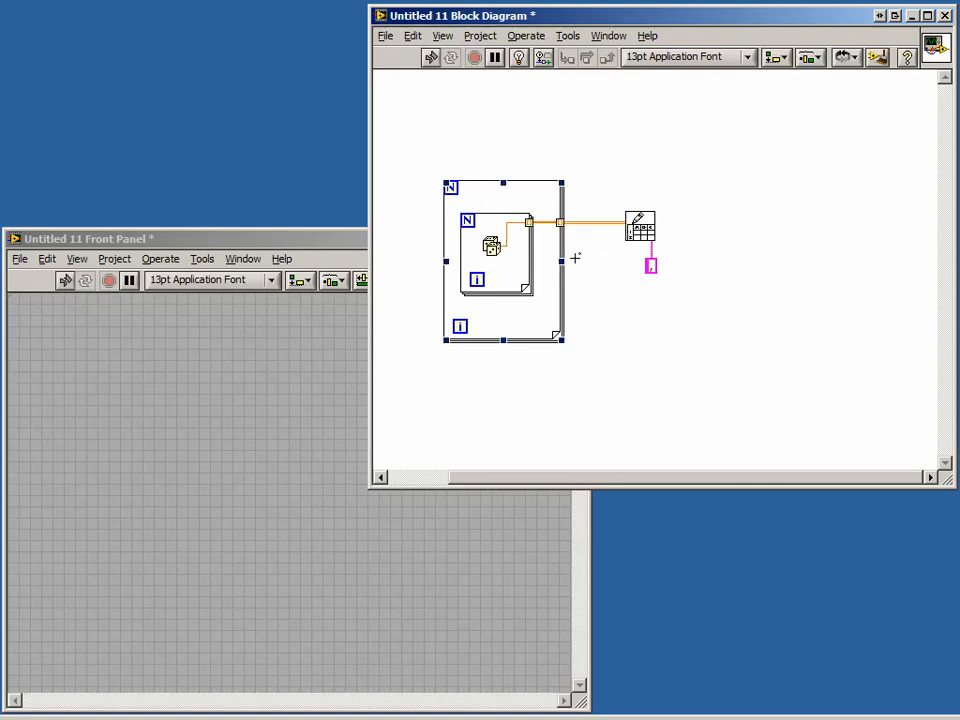
pyautogui.moveTo(432, 188)
pyautogui.write('10')
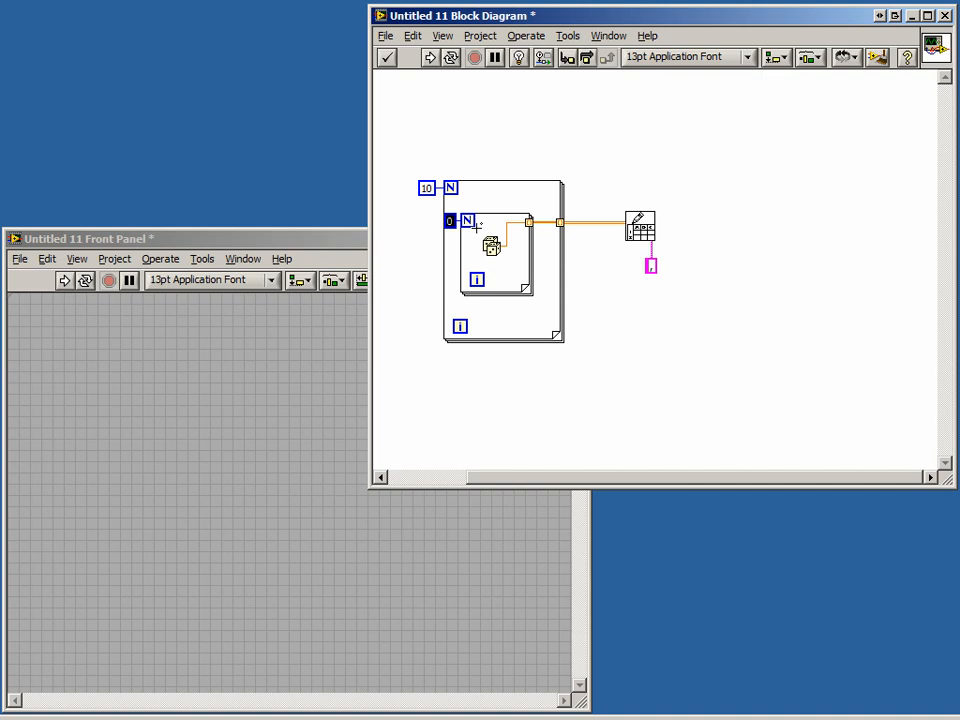
# - Give the outer For Loop a count constant of 5 on its N terminal
pyautogui.write('5')
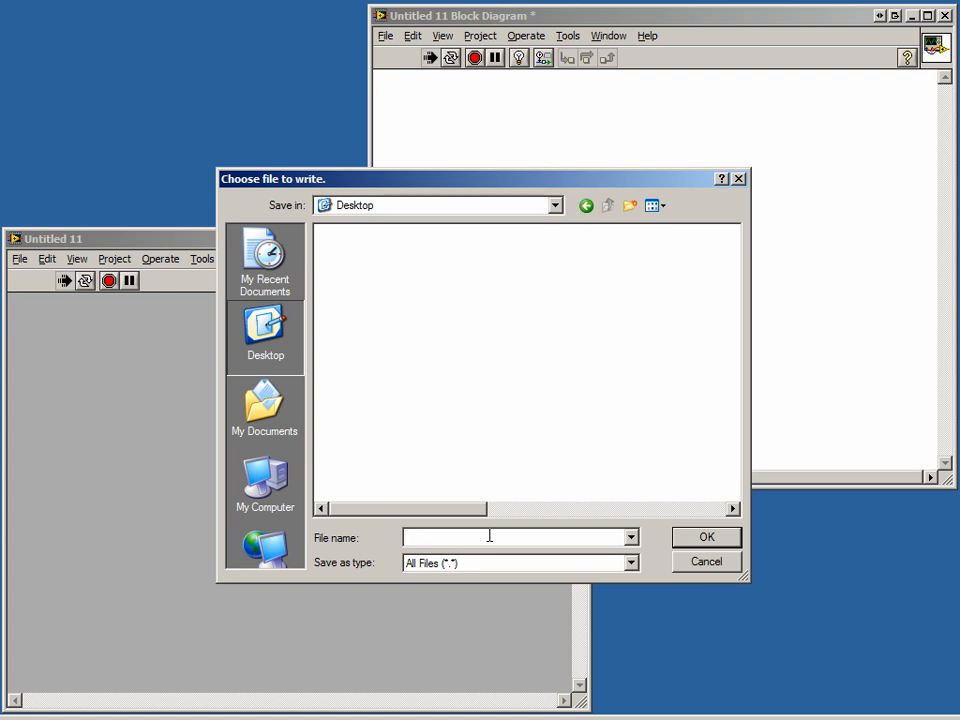
# - Name the output file Test File.csv and confirm writing it to the desktop
pyautogui.write('Test File')
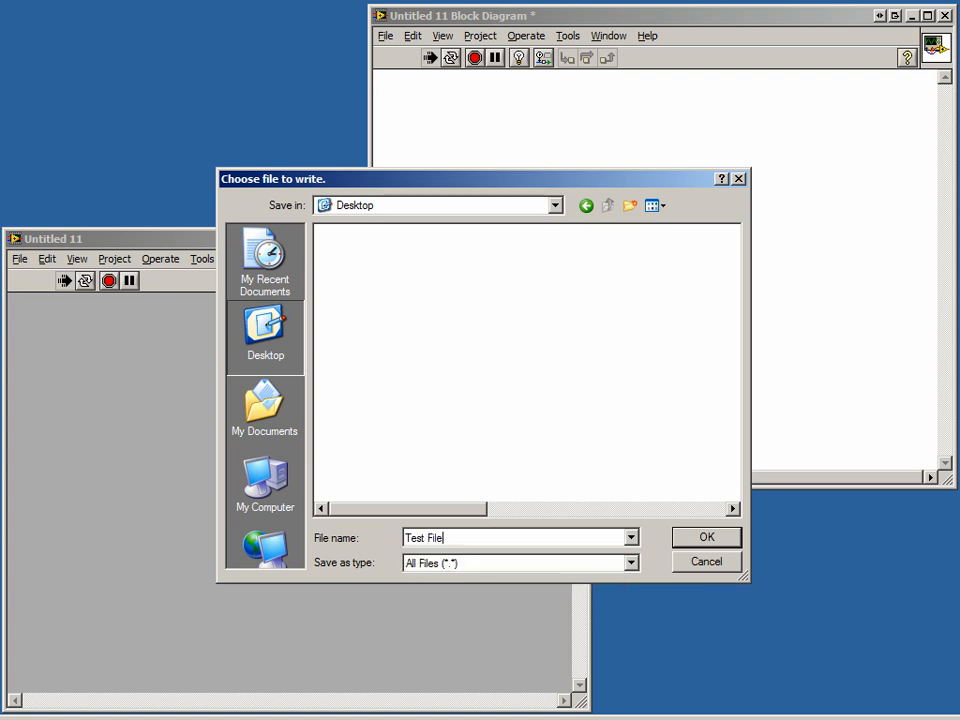
pyautogui.click(628, 562)
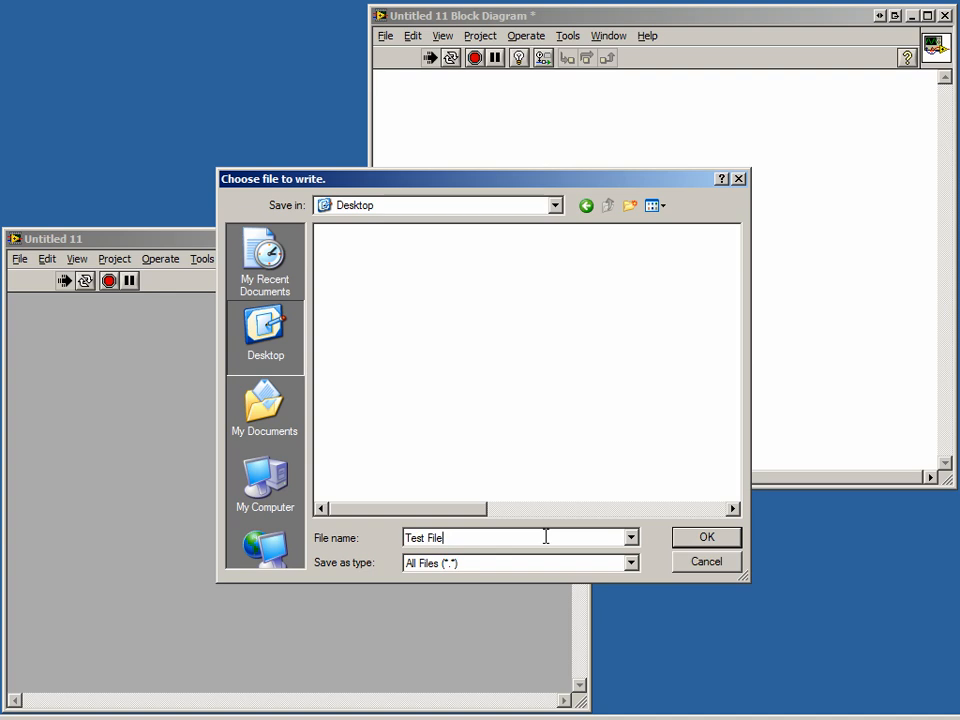
pyautogui.write('.csv')
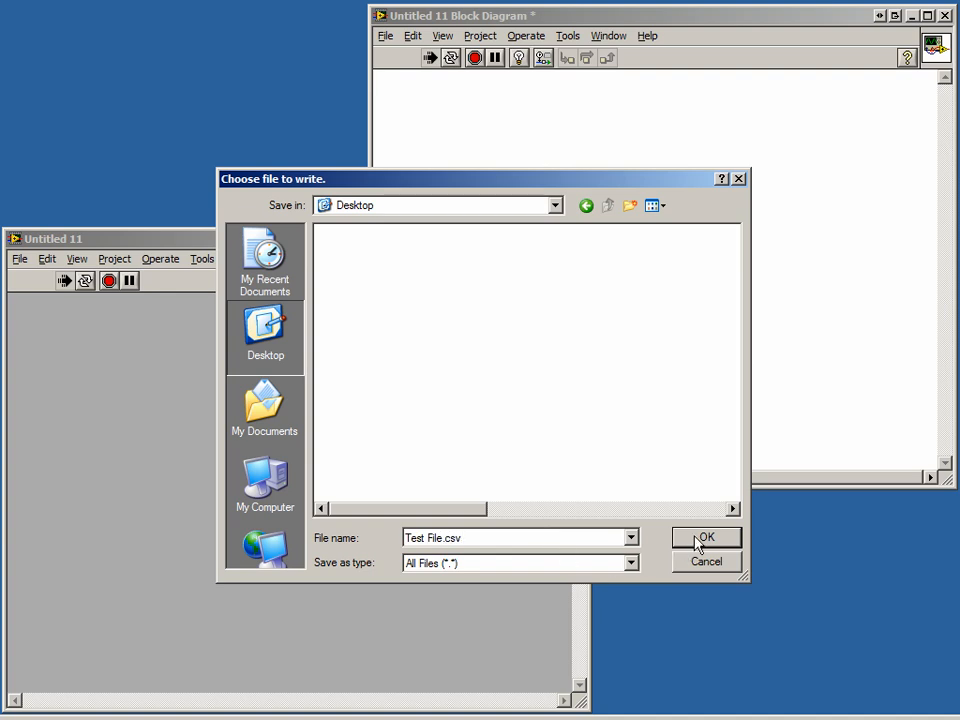
pyautogui.click(704, 536)
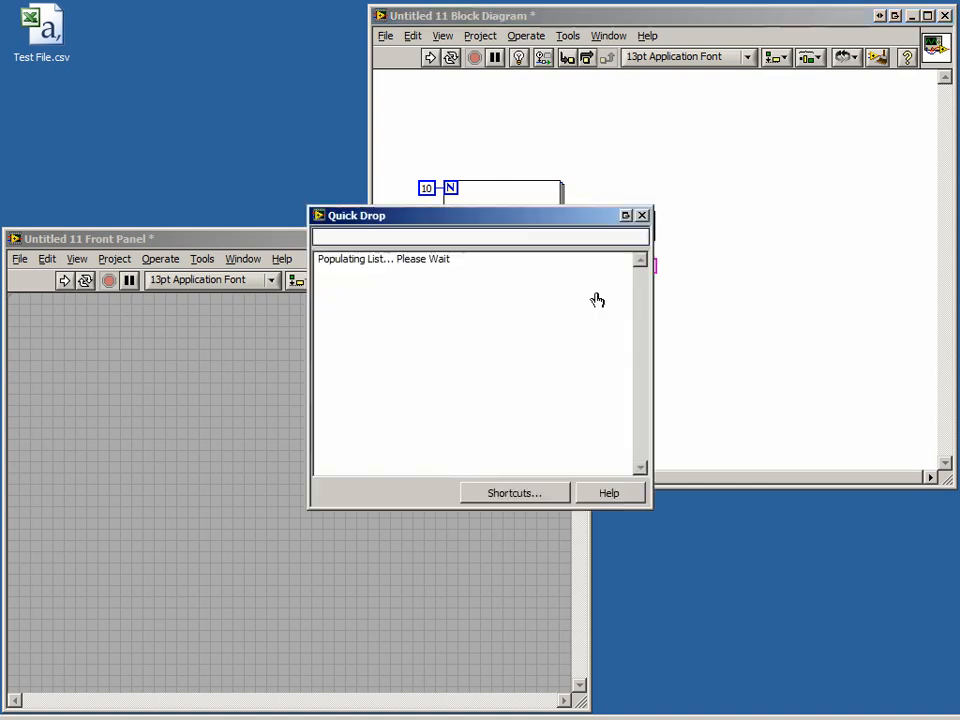
# - Find Format Into String via Quick Drop to place inside the inner loop
pyautogui.write('Format Date/Time String')
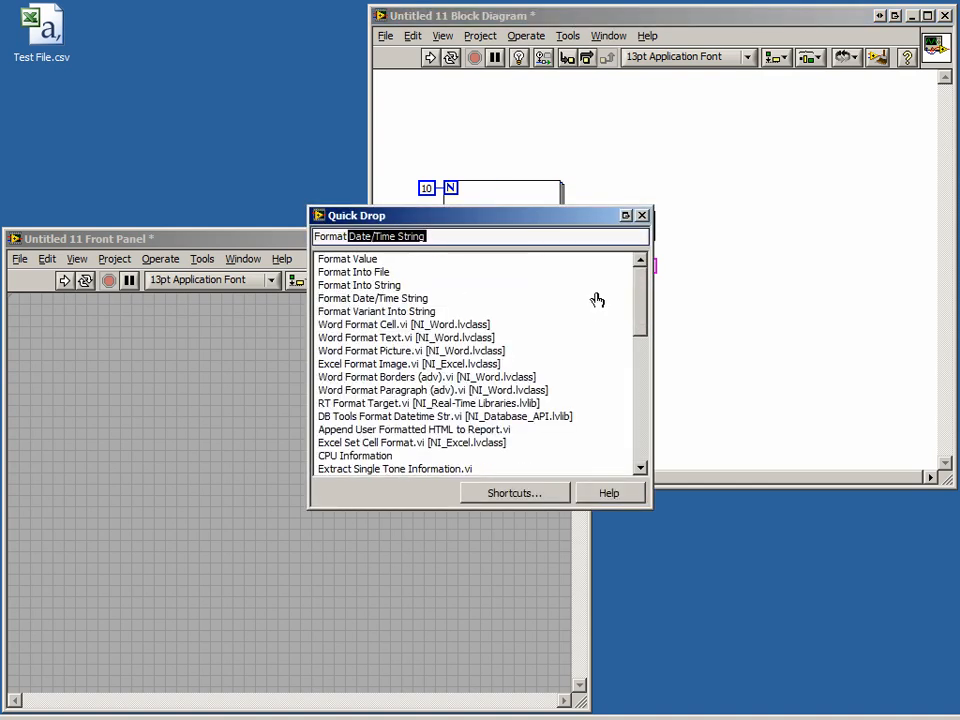
pyautogui.write('Format Into String')
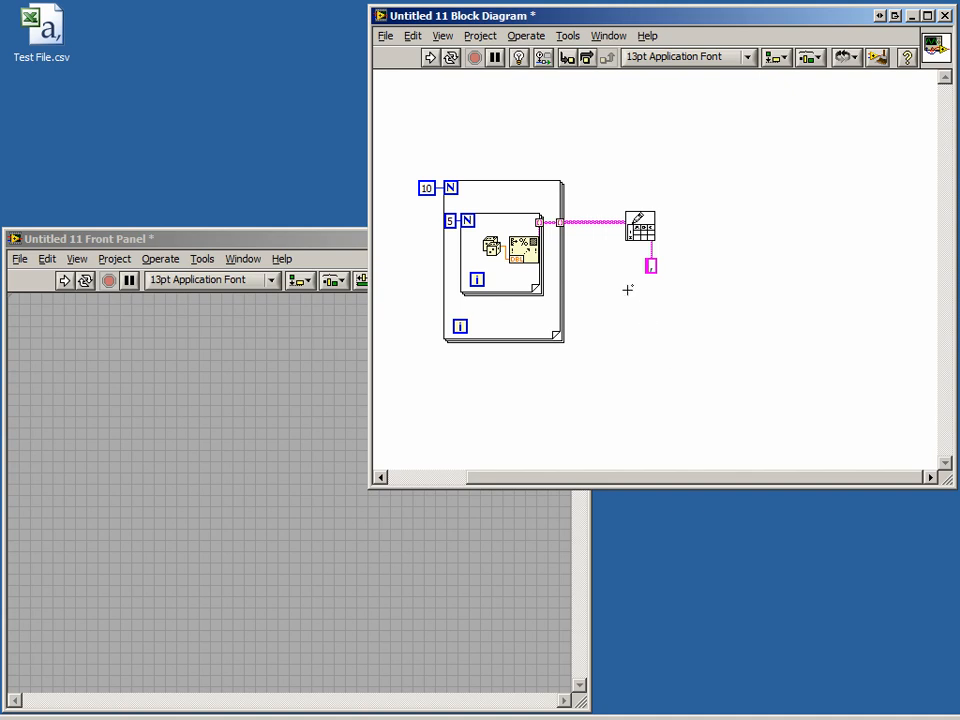
pyautogui.moveTo(604, 264)
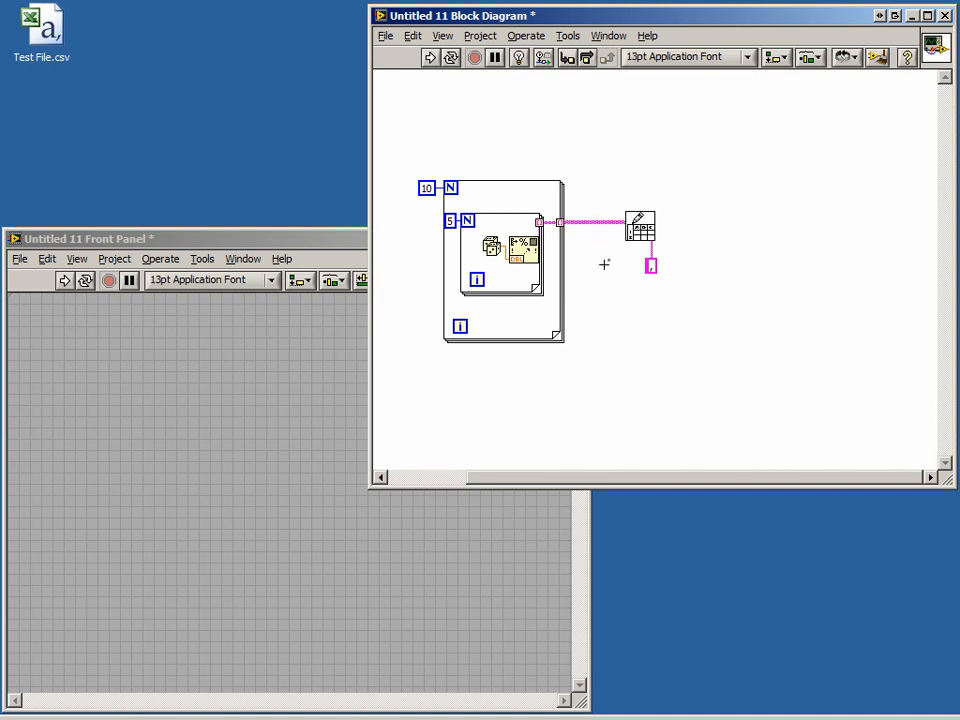